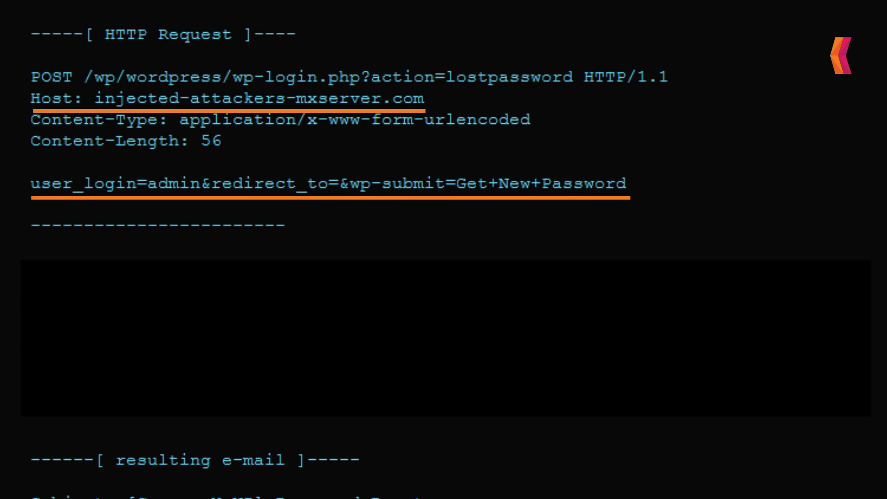
scroll("down", 3)
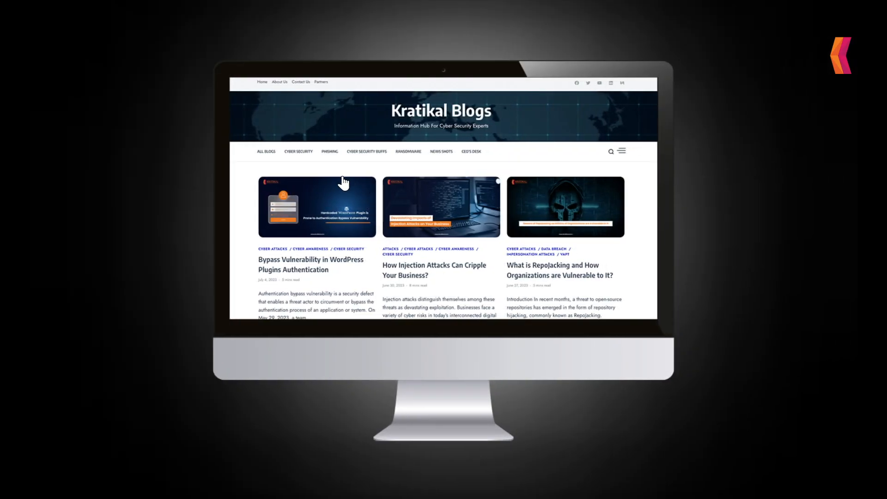
mouse_move(357, 189)
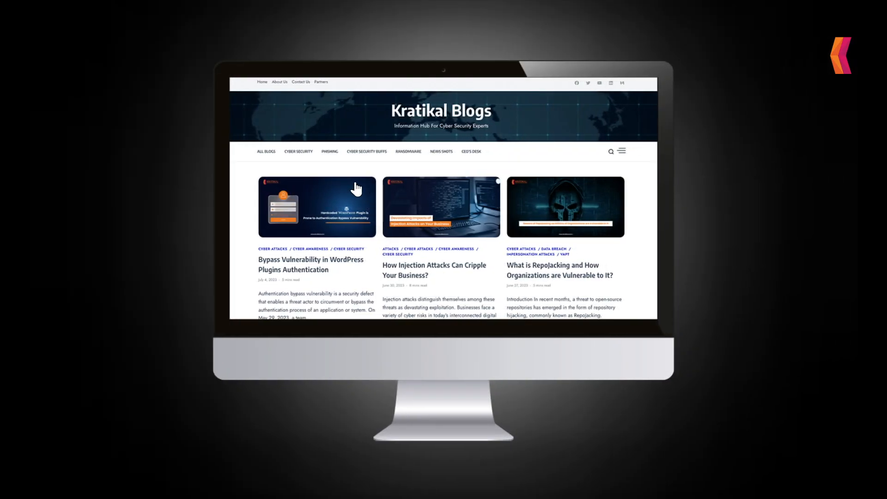